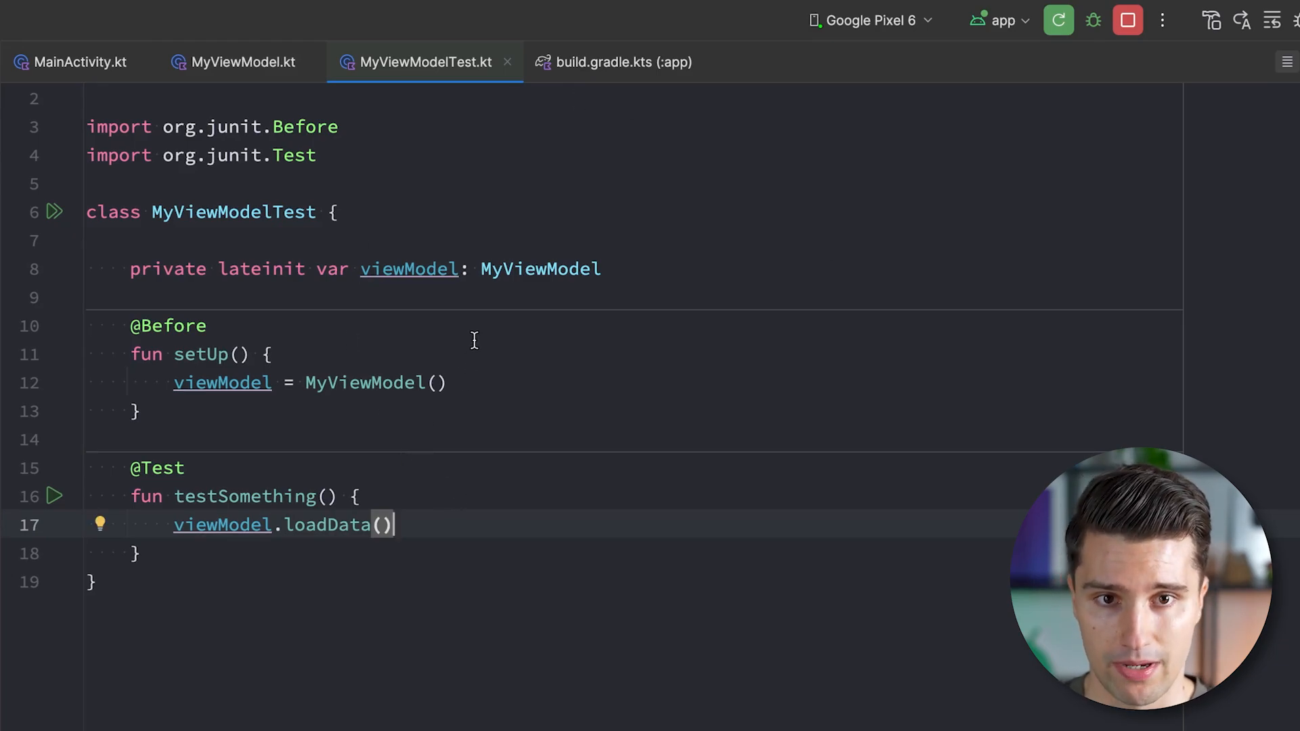
mouse_move(466, 363)
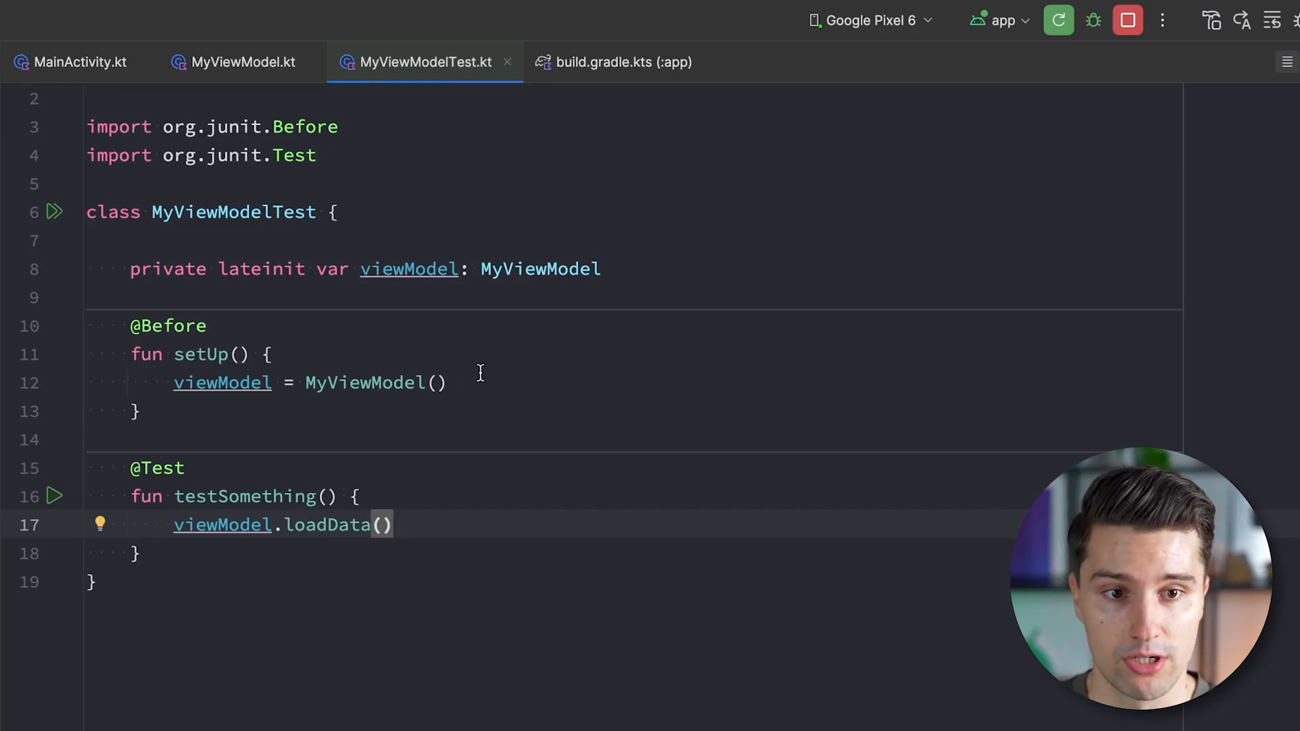
- Select MyViewModel() in setUp, then view MyViewModel.kt's init block calling loadData()
double_click(200, 354)
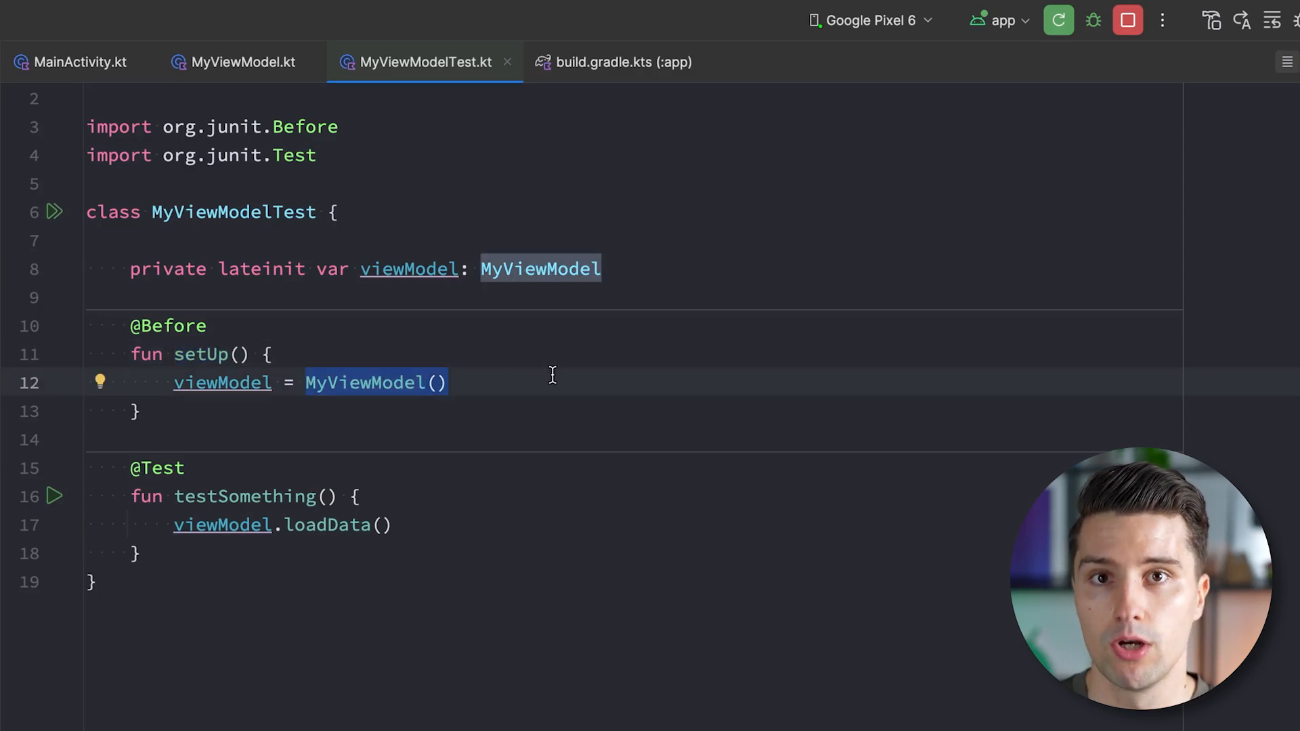
mouse_move(631, 336)
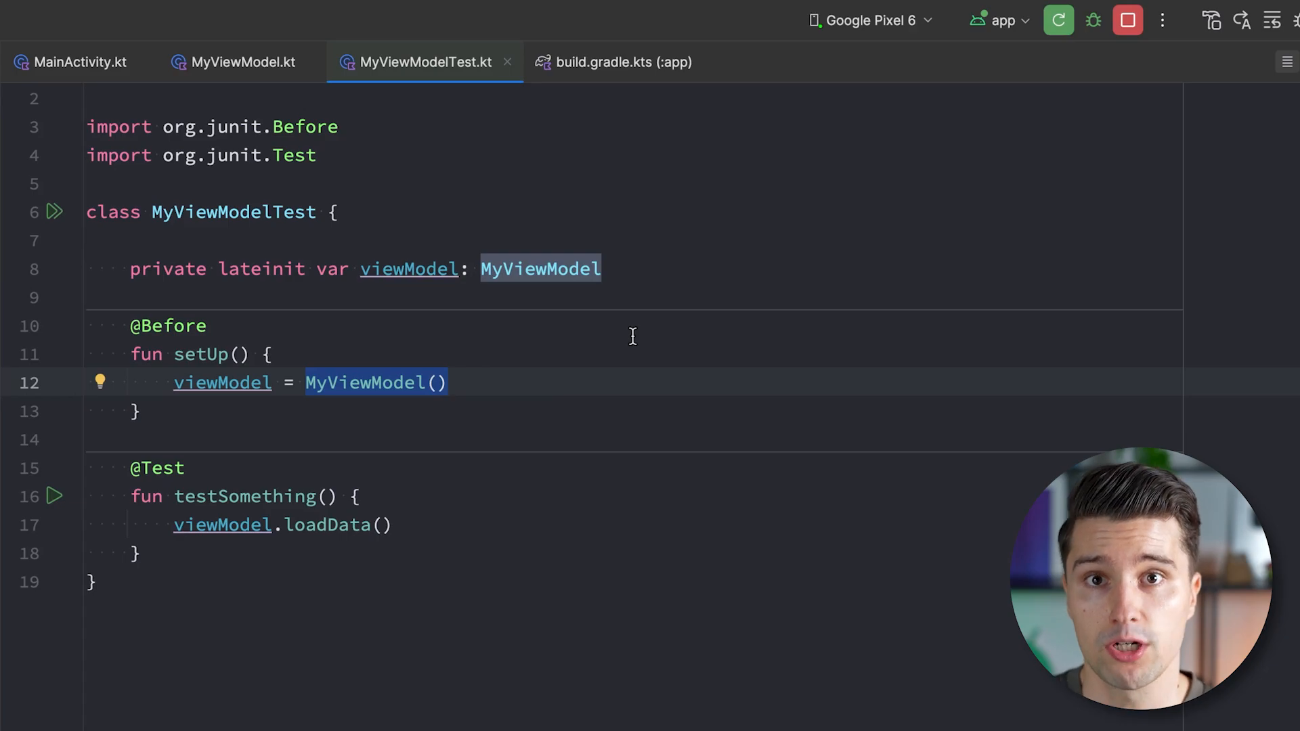
mouse_move(733, 316)
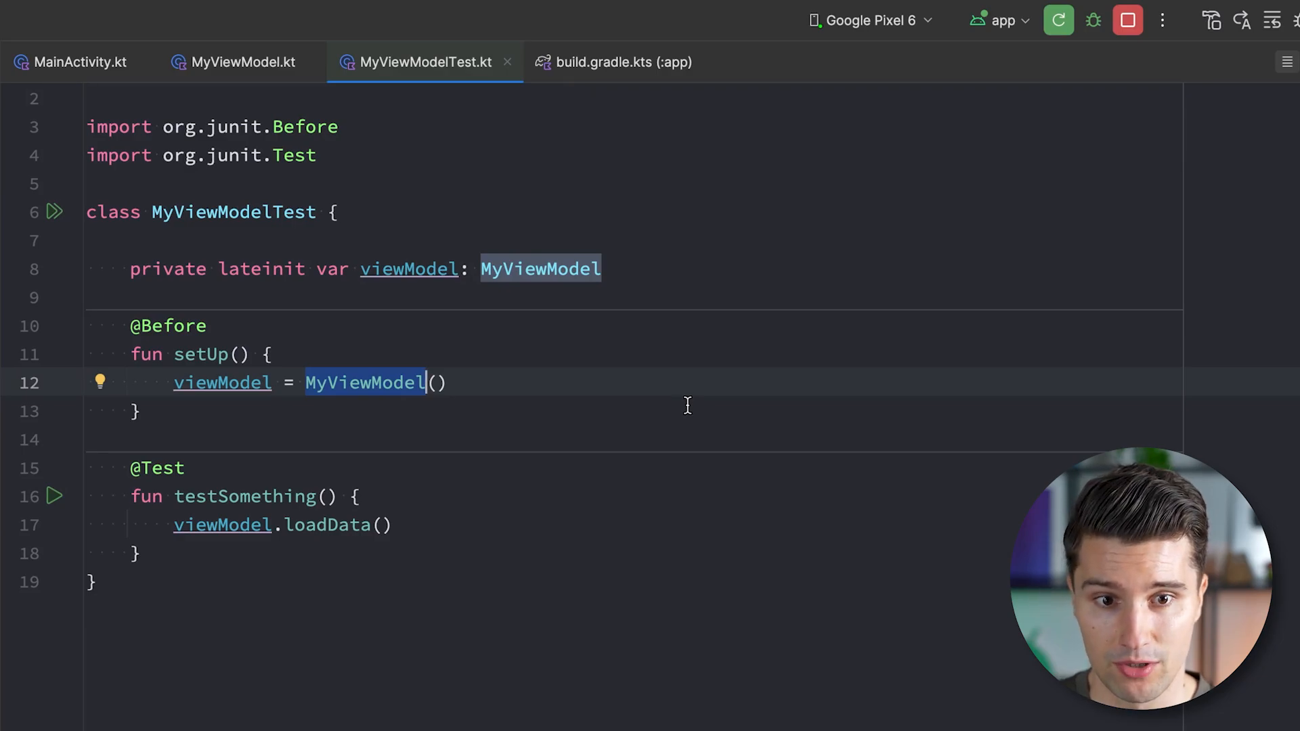
mouse_move(365, 395)
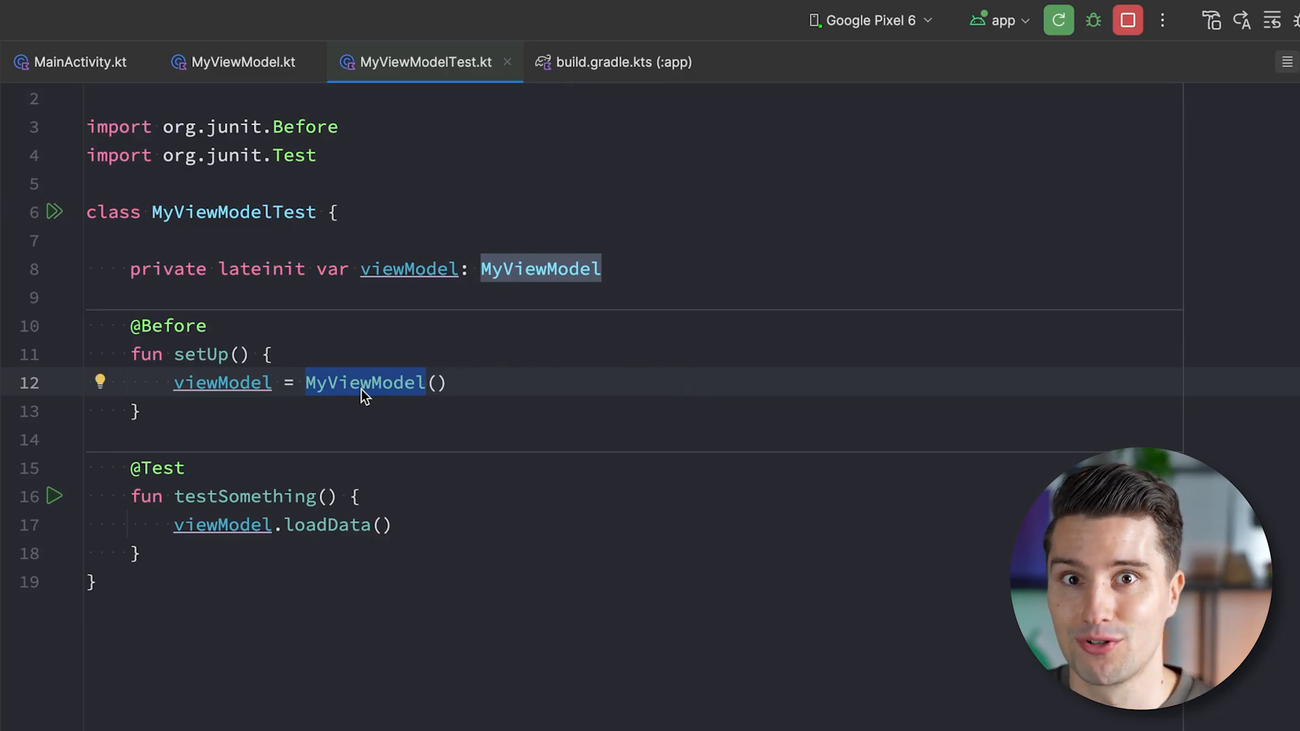
mouse_move(702, 368)
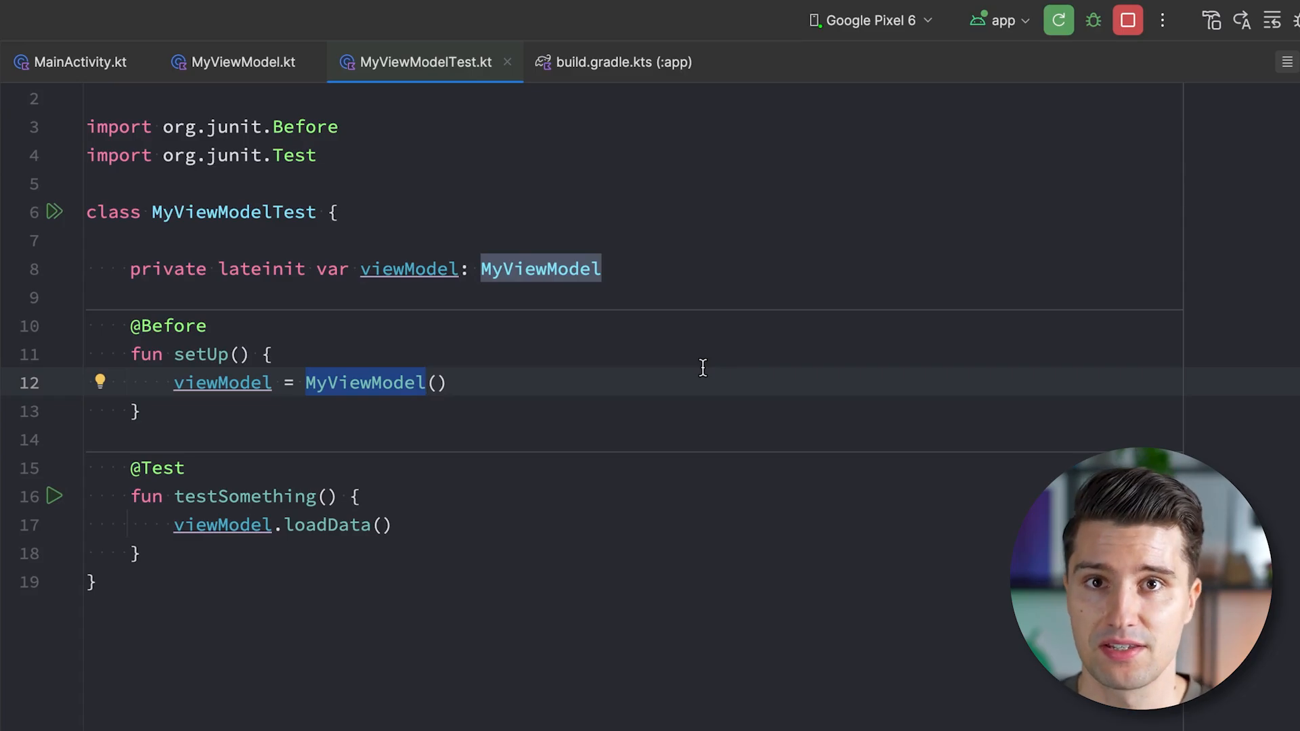
mouse_move(243, 61)
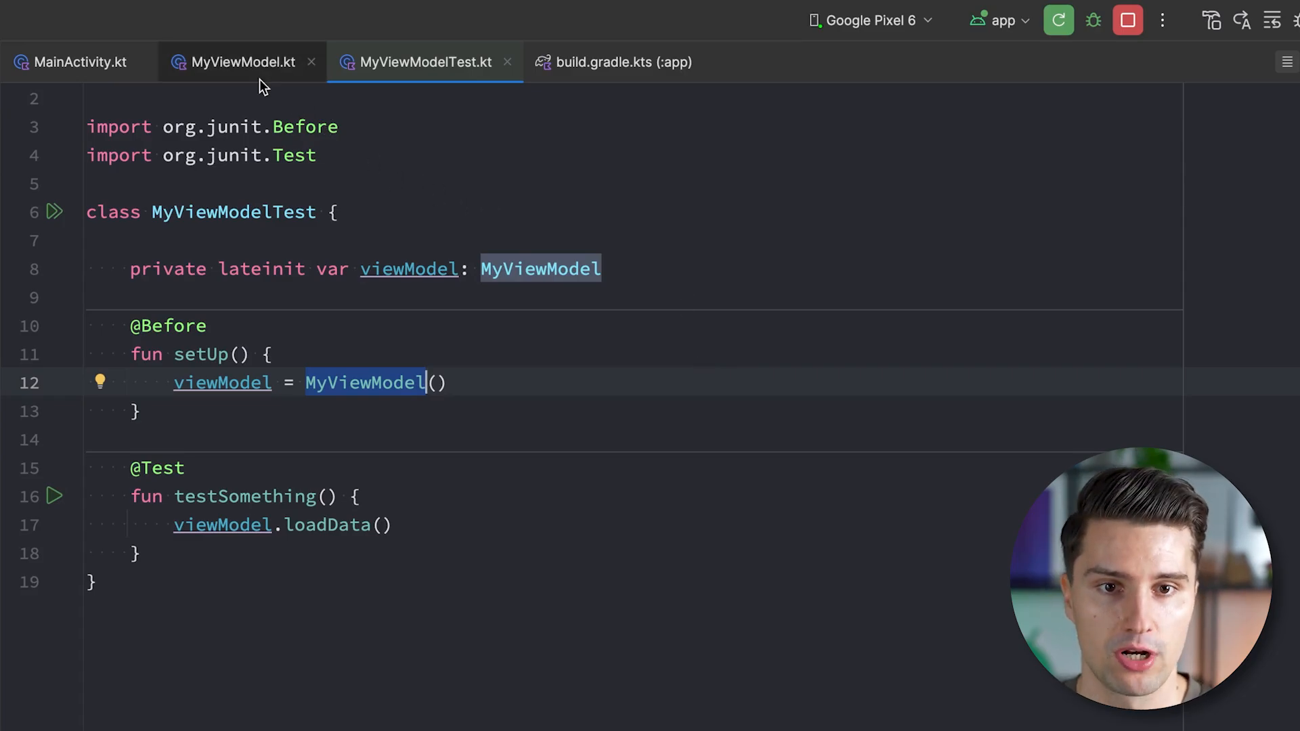
left_click(243, 62)
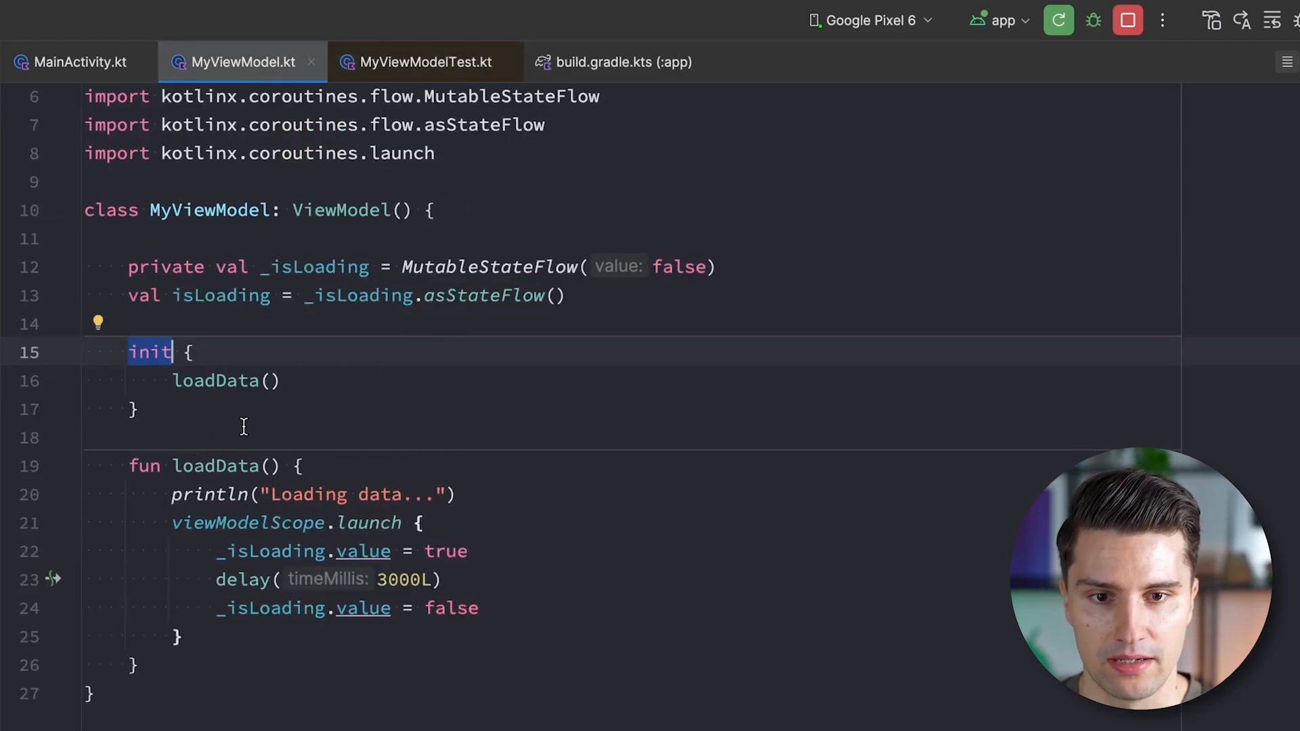
mouse_move(702, 415)
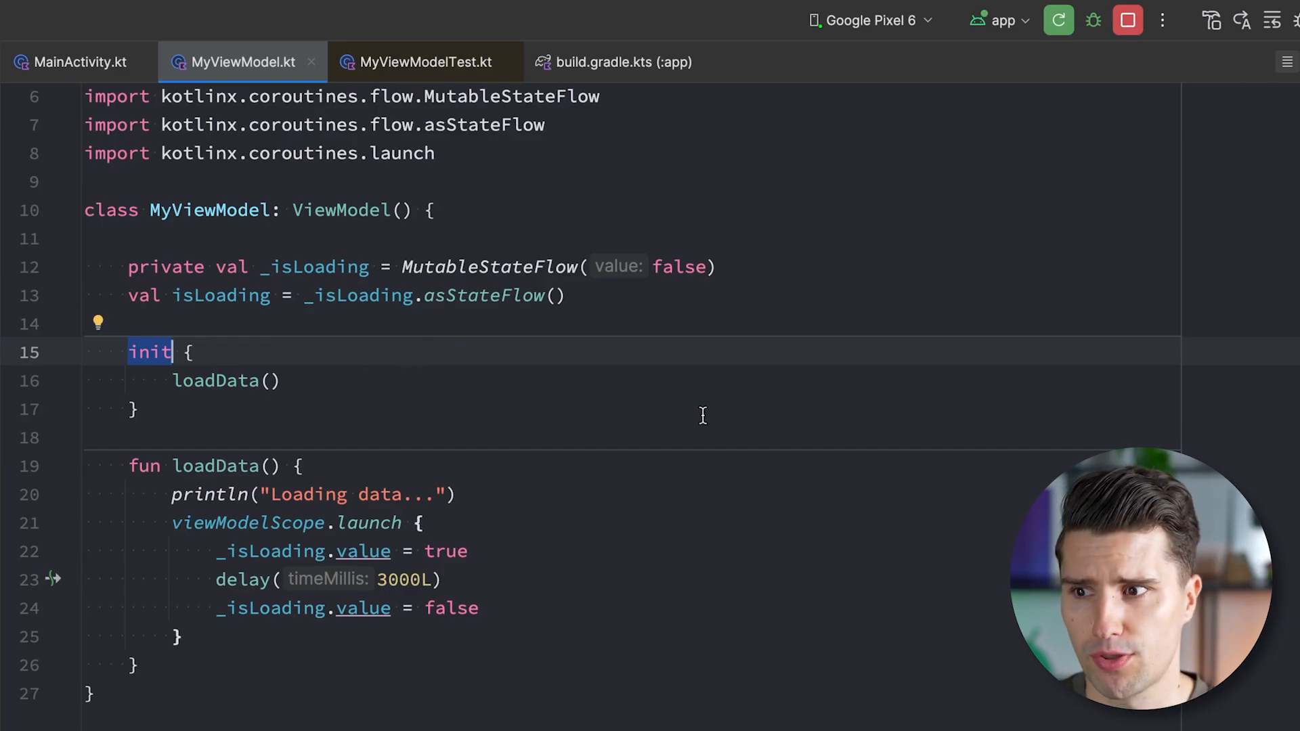